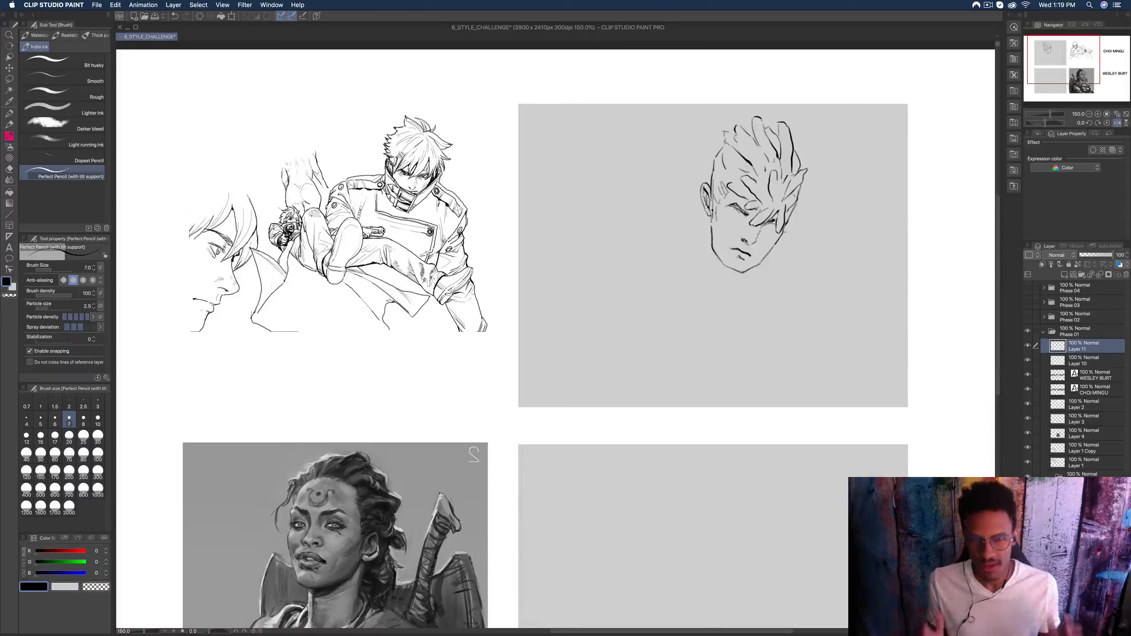
Ink Isaac in round glasses and a strapped jacket with the Perfect Pencil brush
{"action": "left_click", "coordinate": [41, 420]}
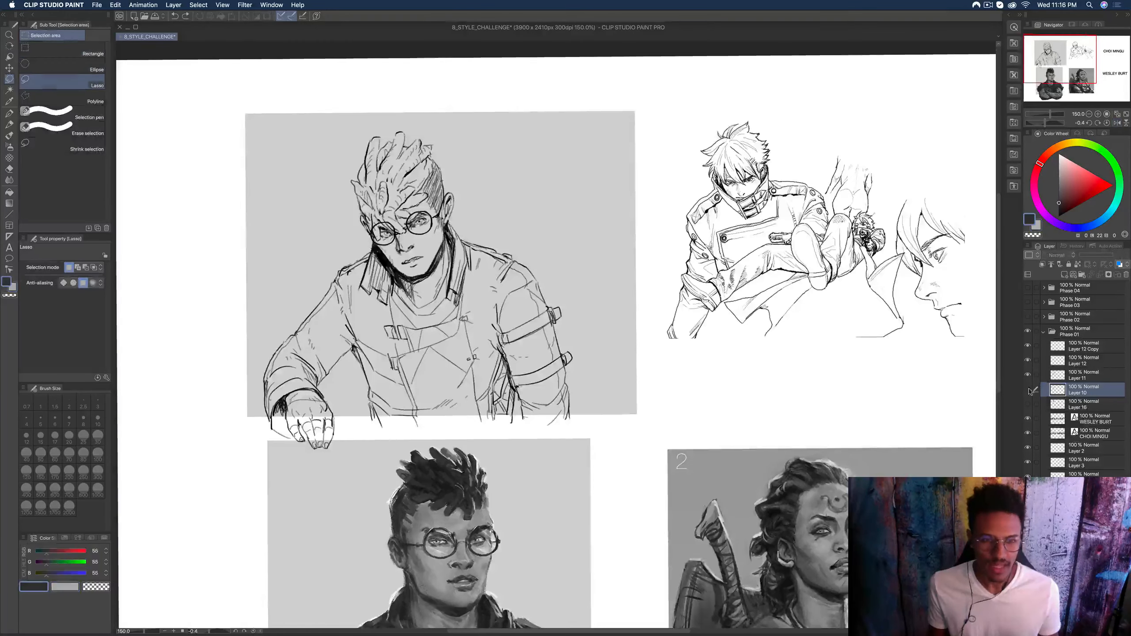
Lightly pencil Isaac's head and shoulders on a new layer beside the painted portrait
{"action": "left_click", "coordinate": [1082, 374]}
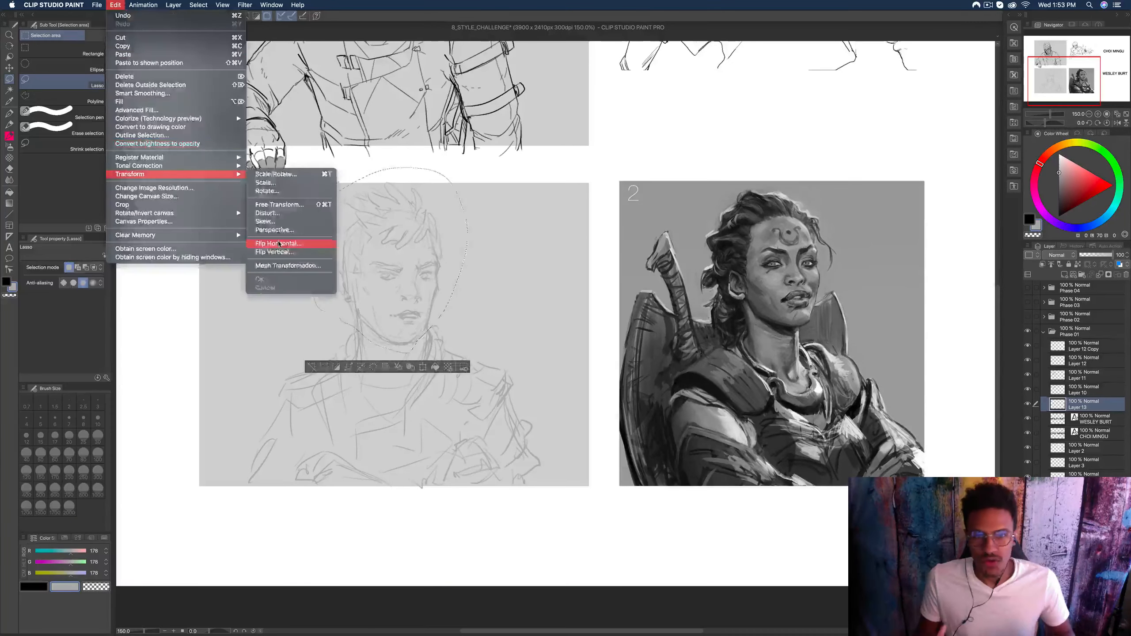
Flip the lassoed head horizontally and redraw the figure with crossed arms
{"action": "left_click", "coordinate": [278, 243]}
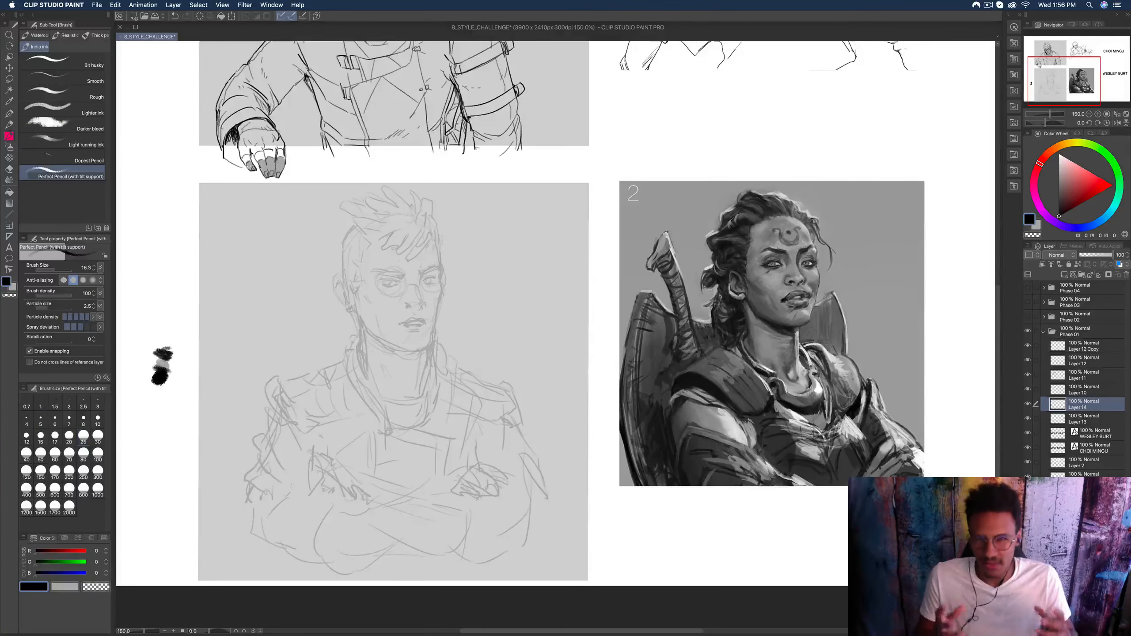
Paint grey shading over the crossed-arms sketch with Gouache on multiply and normal layers
{"action": "left_click", "coordinate": [39, 34]}
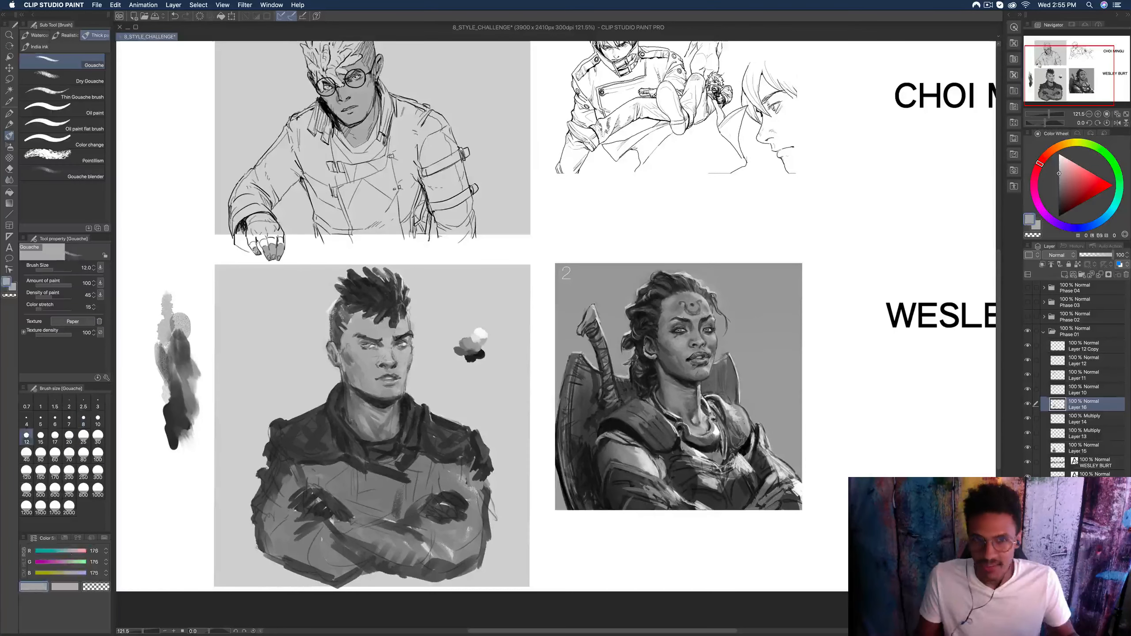
Paint loose grayscale values on the reference-2 study with the Oil paint Gouache brush
{"action": "left_click", "coordinate": [63, 175]}
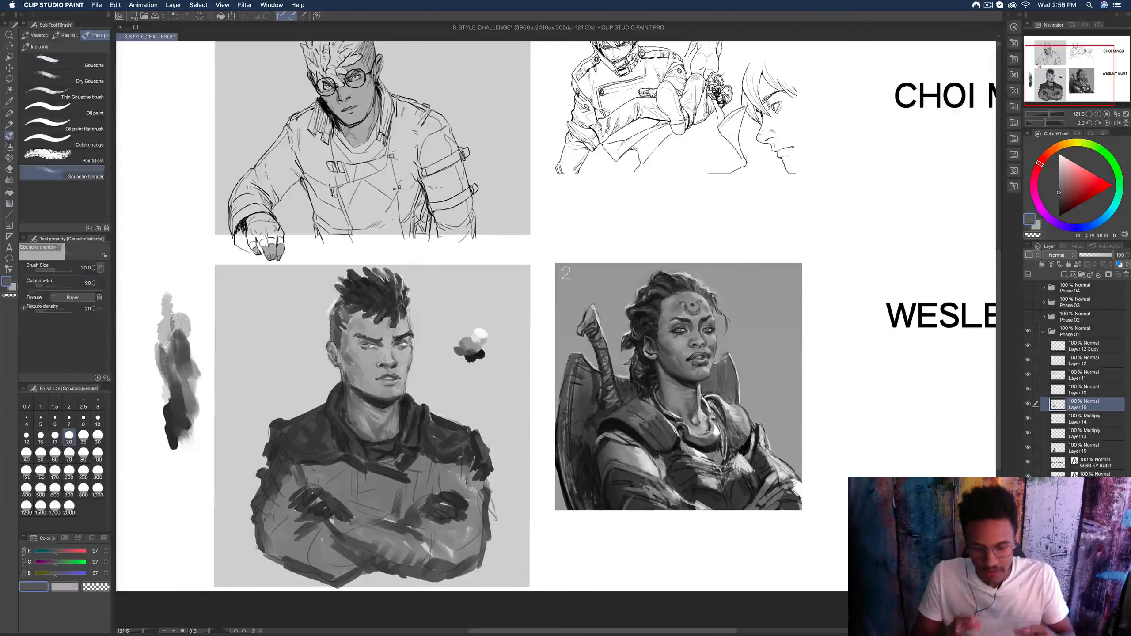
{"action": "left_click", "coordinate": [63, 64]}
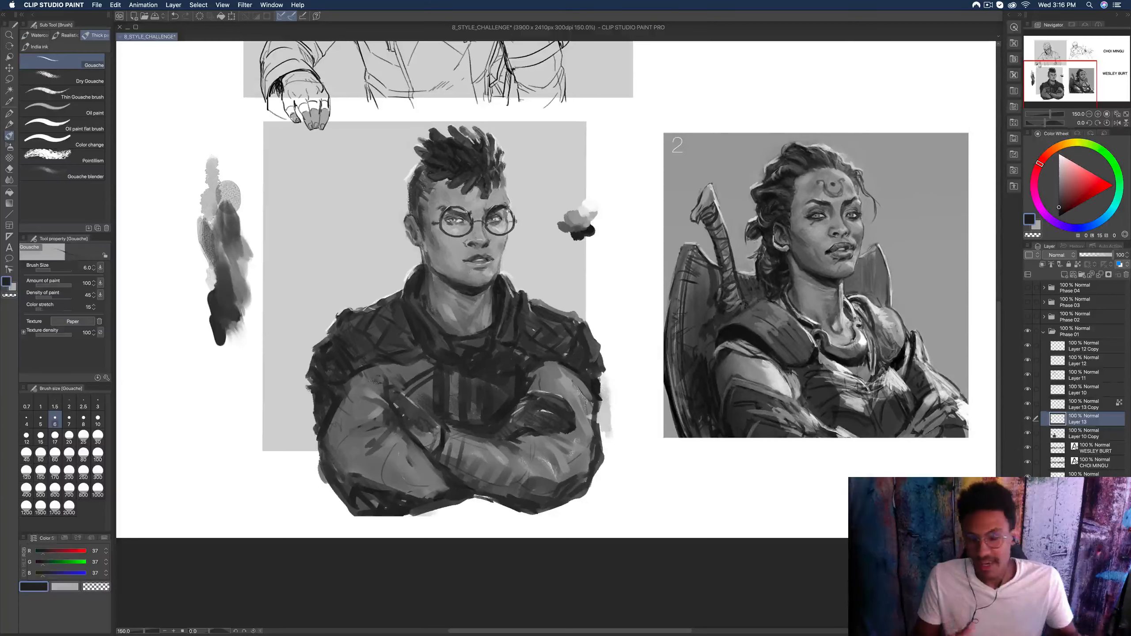
{"action": "left_click", "coordinate": [62, 113]}
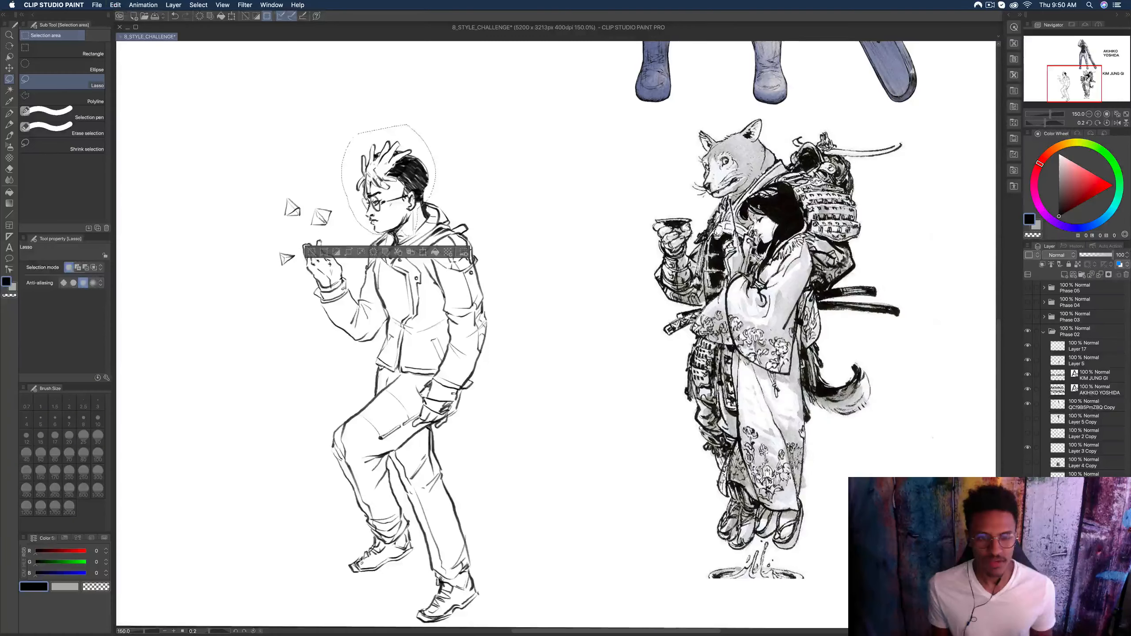
Lasso-select Isaac's spiky hair on the full-figure line drawing
{"action": "left_click", "coordinate": [9, 114]}
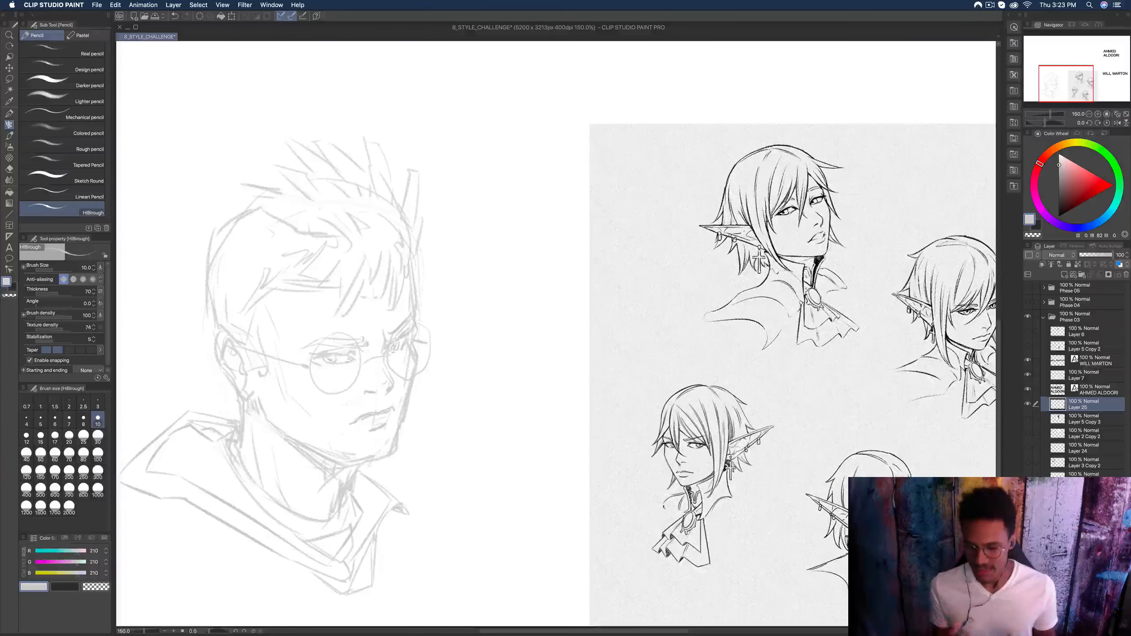
Switch to the Kneaded eraser to clean up the HB Rough head sketch
{"action": "left_click", "coordinate": [9, 125]}
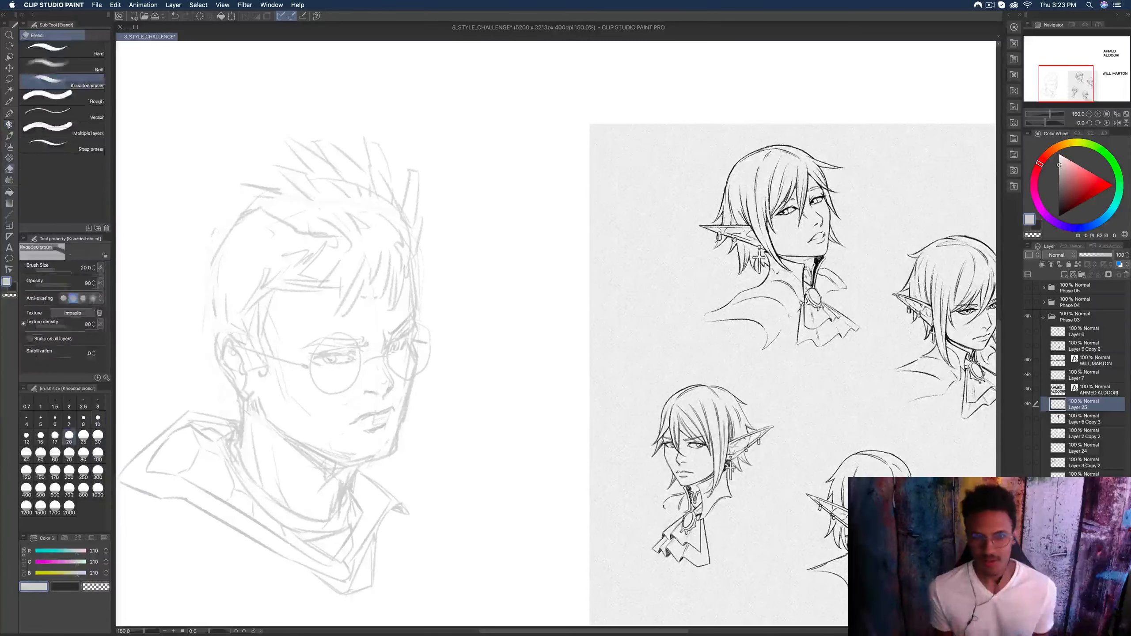
{"action": "left_click", "coordinate": [9, 124]}
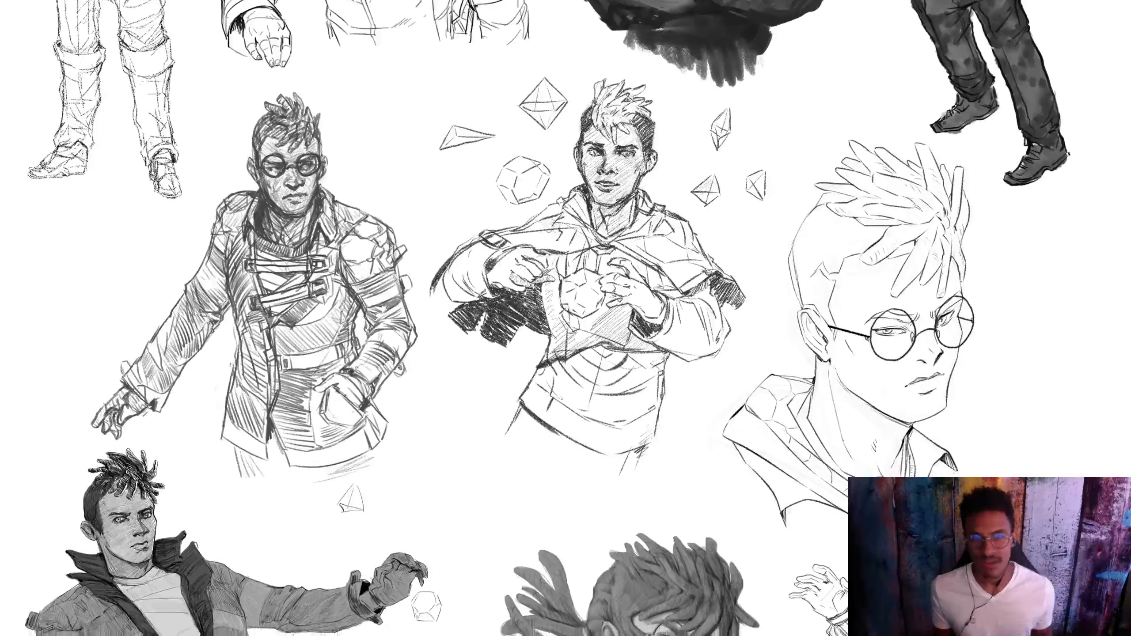
{"action": "scroll", "scroll_direction": "down", "scroll_amount": 3}
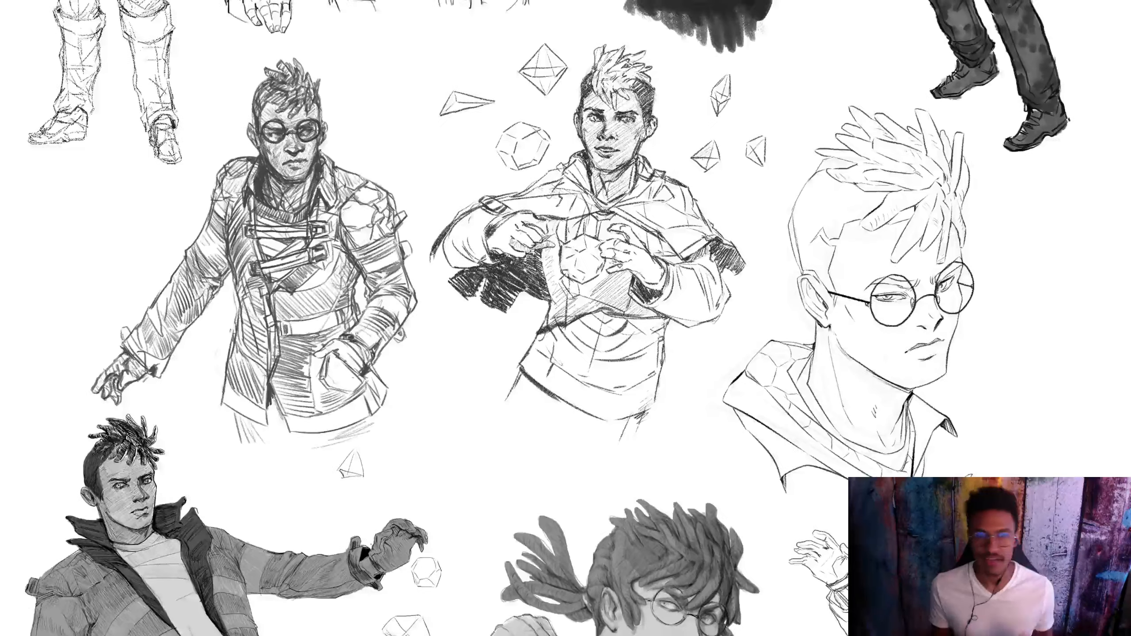